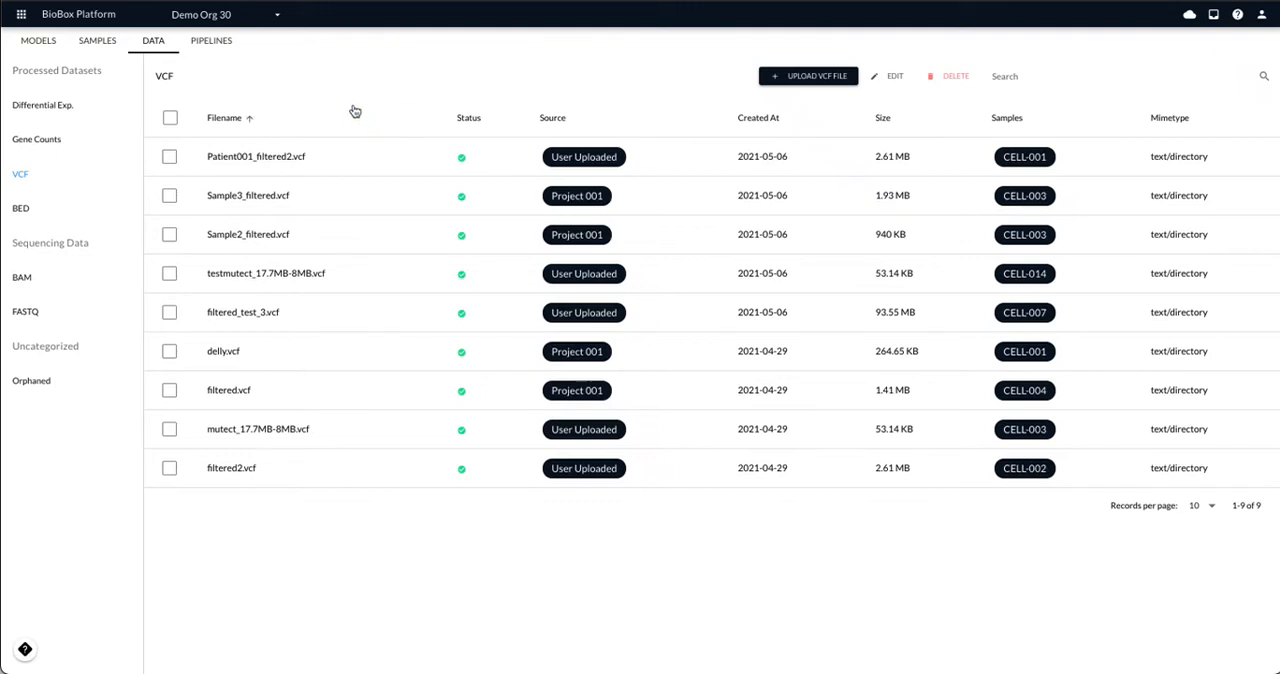
mouse_move(311, 105)
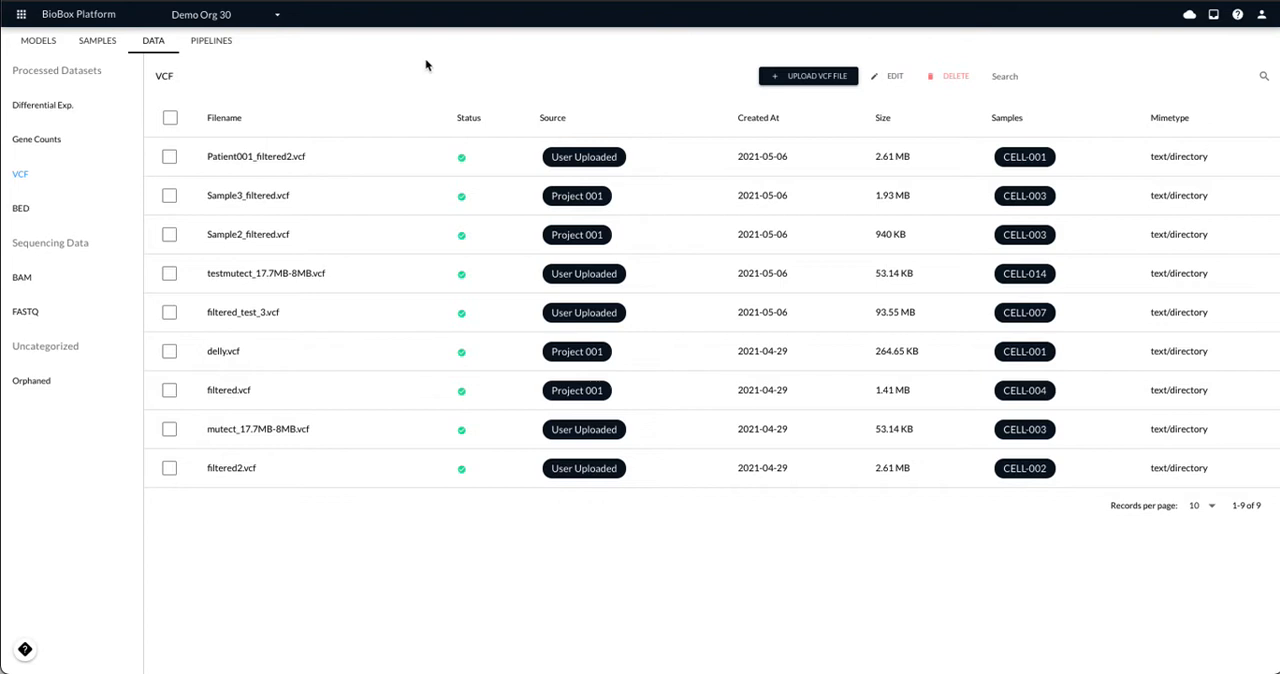
mouse_move(458, 176)
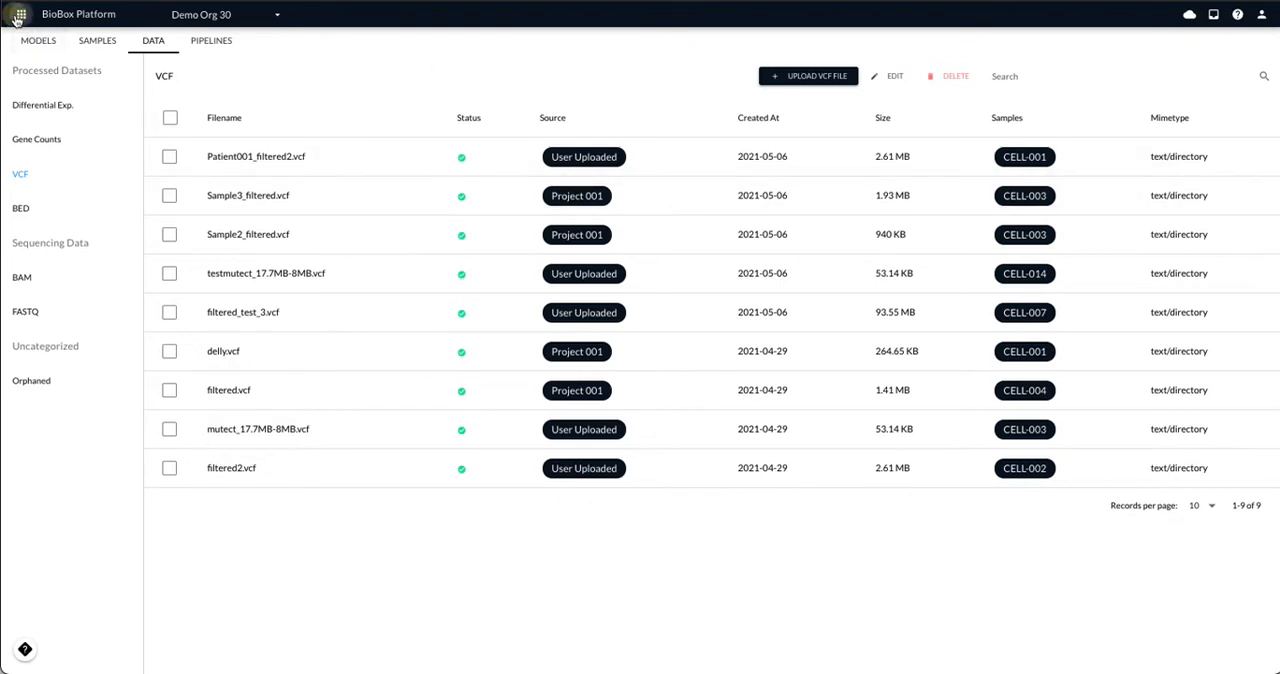
Create a BioBox titled 'Analysis 1' under Project 001's BioBoxes.
left_click(21, 14)
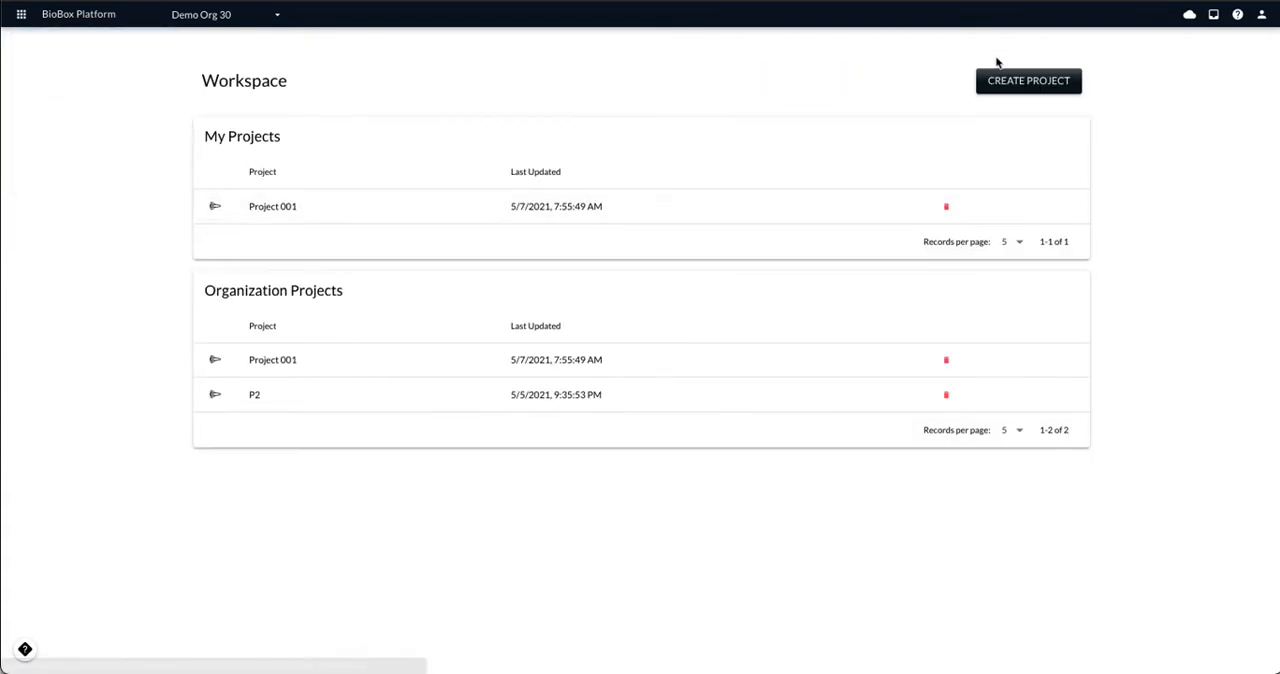
left_click(215, 206)
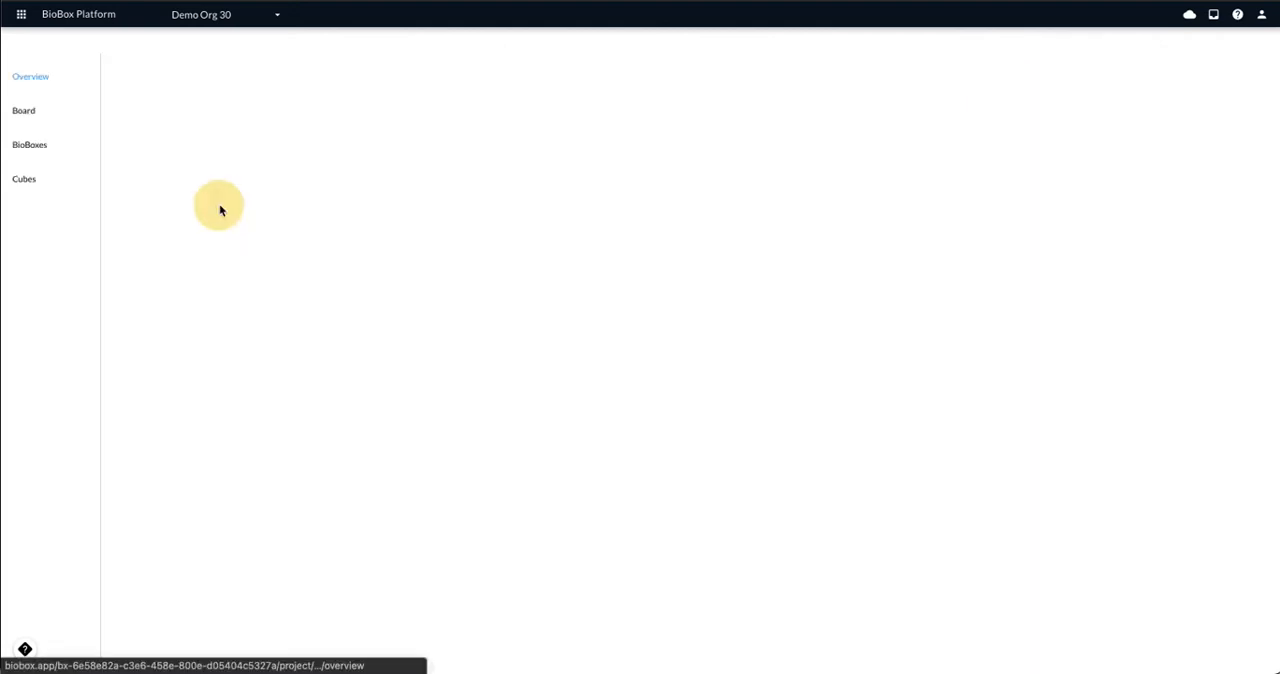
left_click(29, 144)
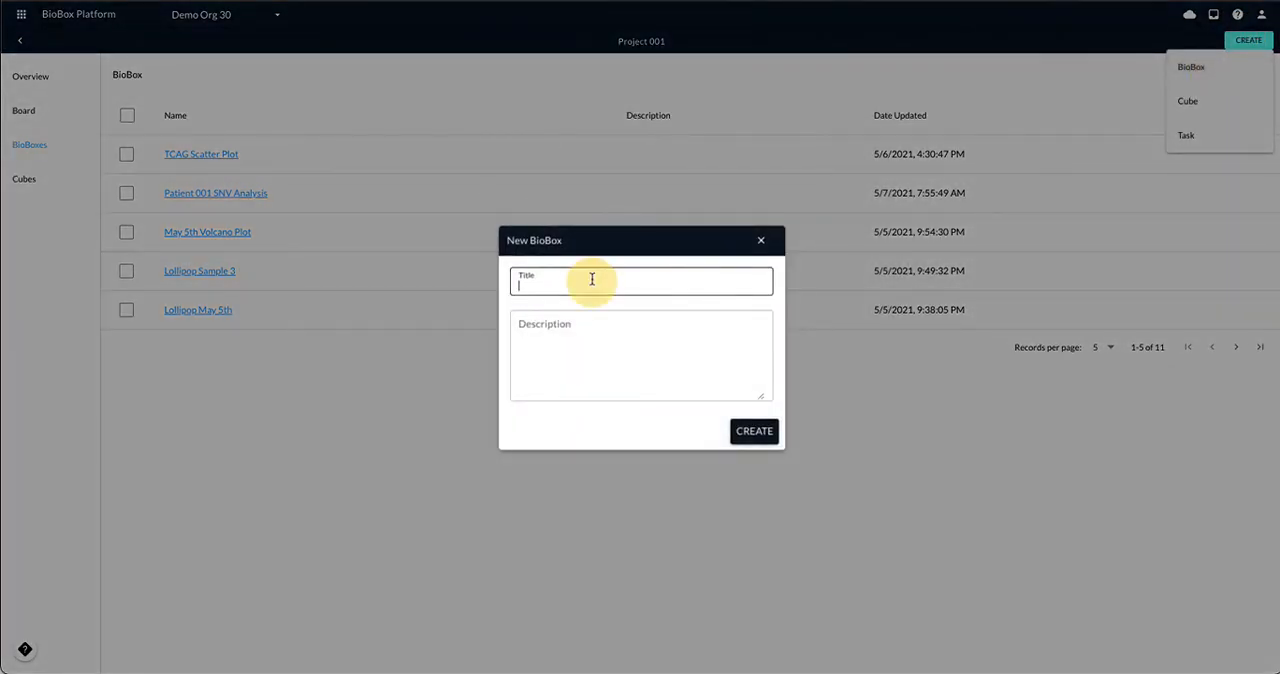
type("Analysis 1")
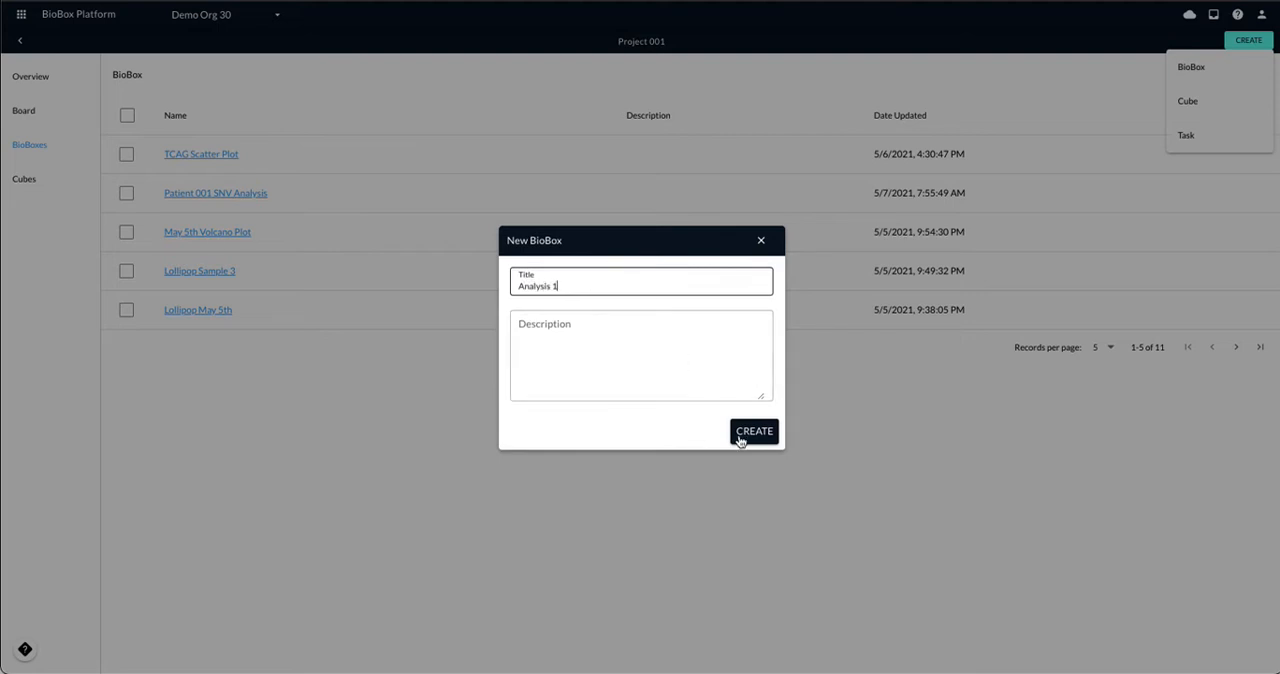
left_click(753, 431)
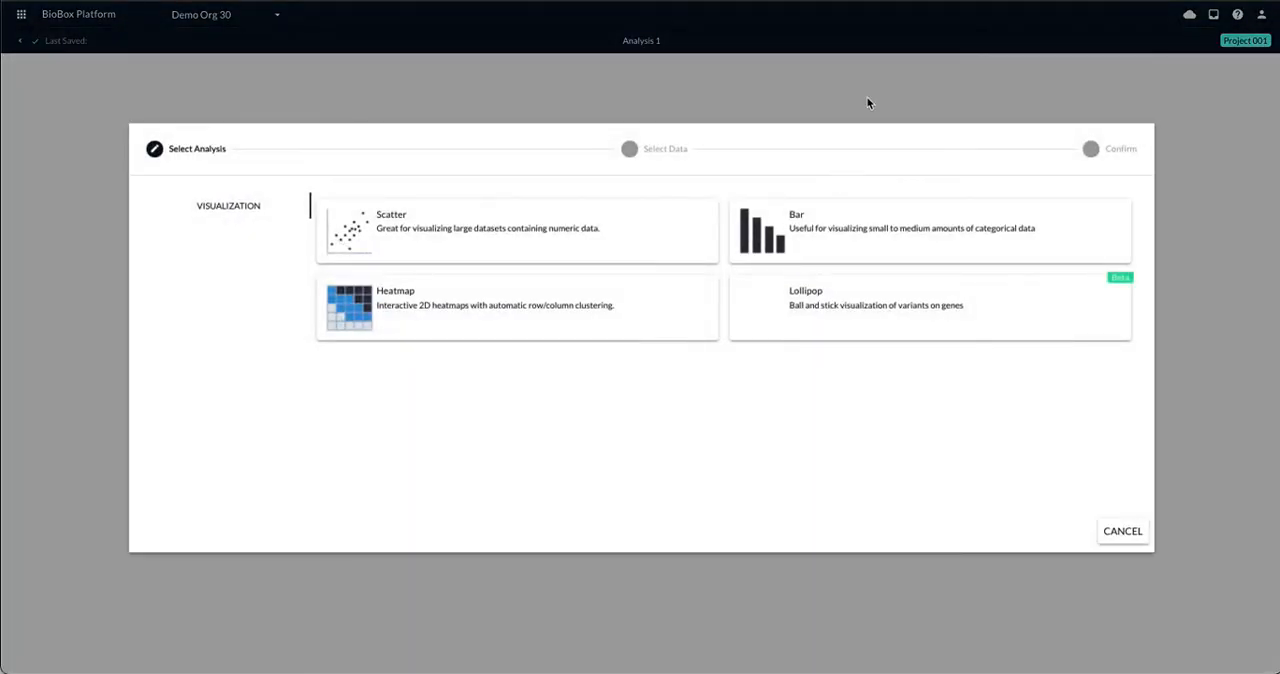
mouse_move(865, 305)
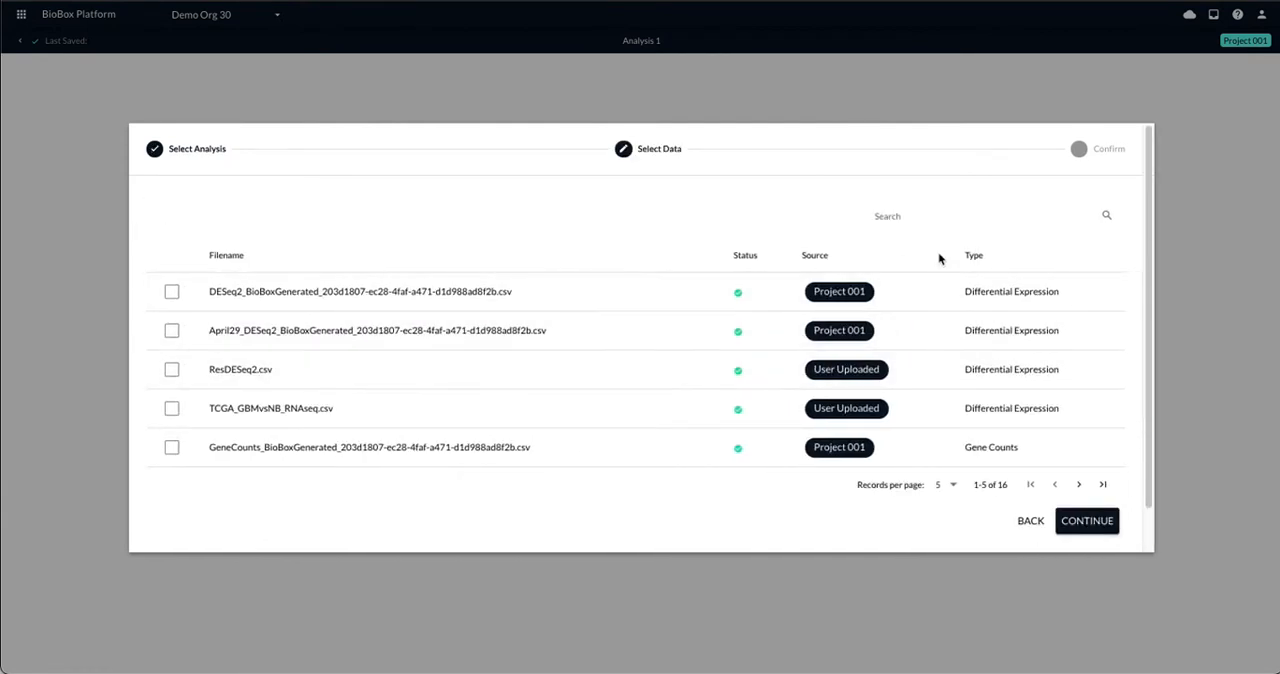
Choose Lollipop on Patient001_filtered2.vcf, sorting files by type descending first.
left_click(973, 255)
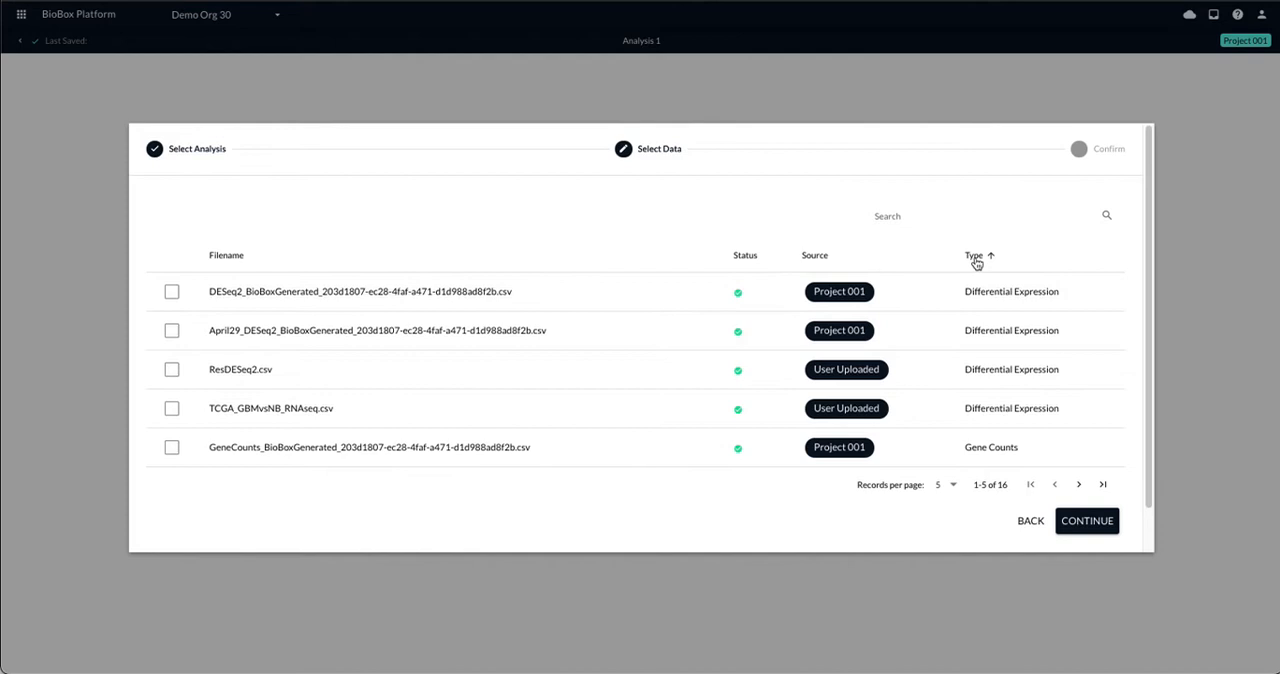
left_click(974, 256)
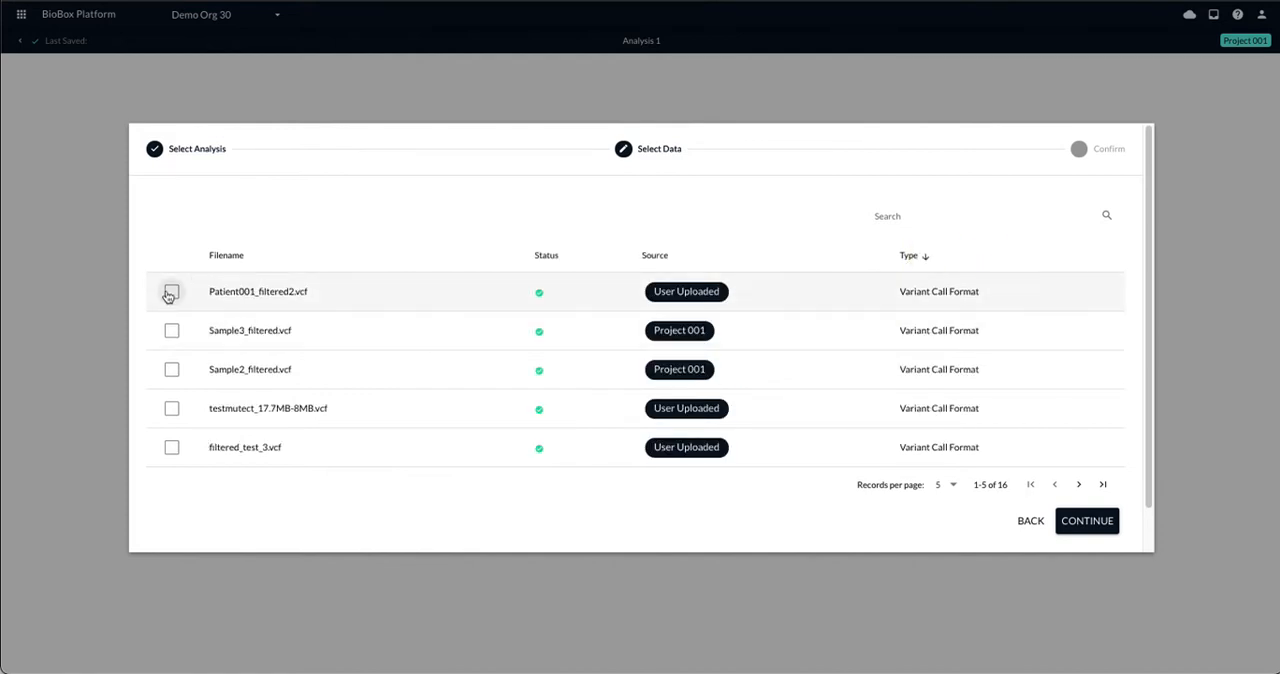
left_click(171, 291)
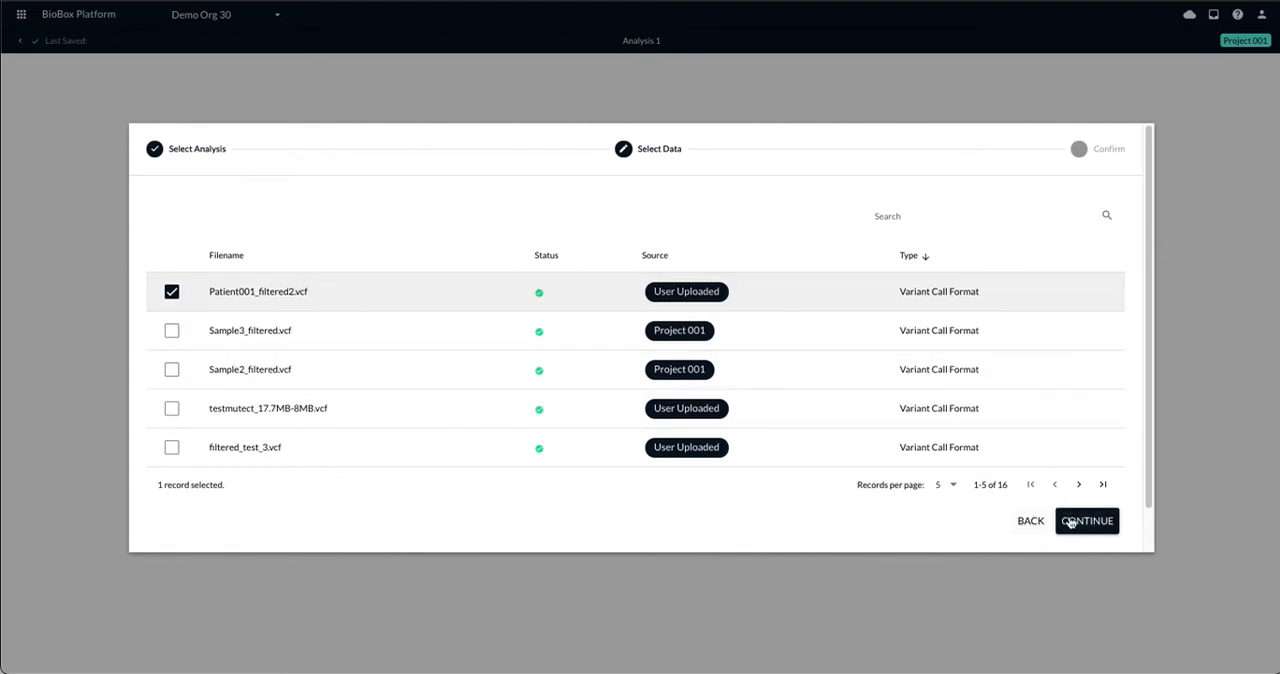
left_click(1087, 520)
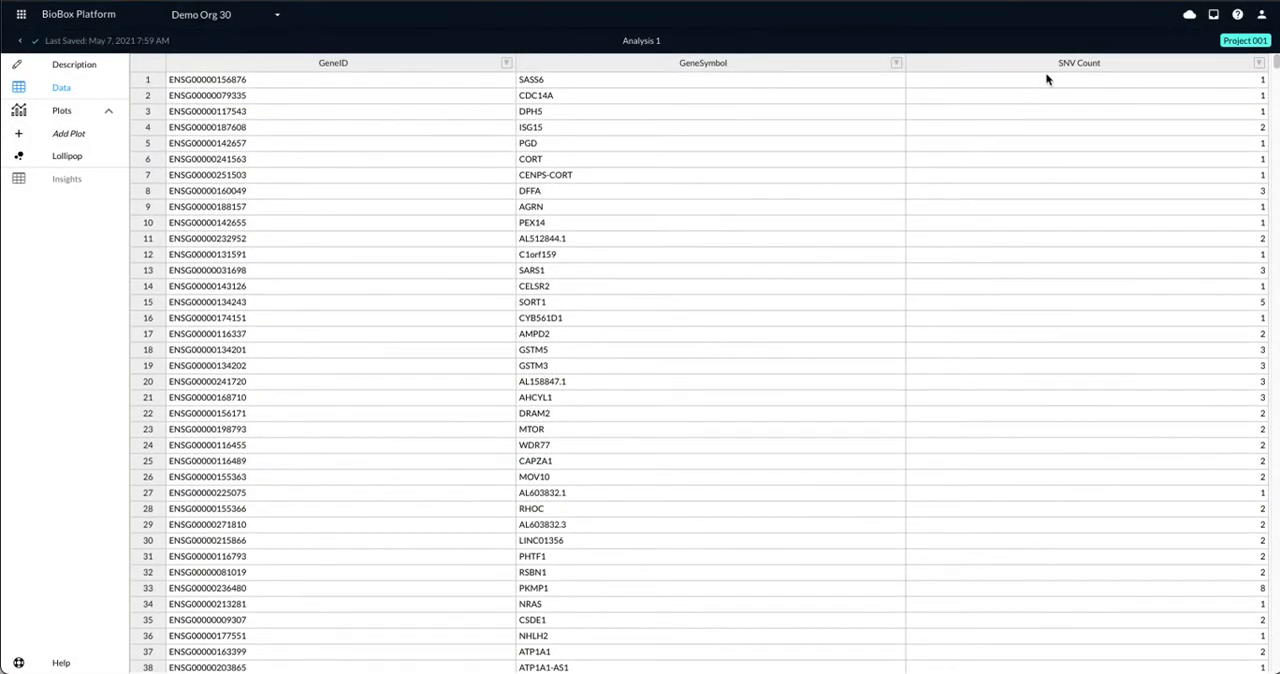
Sort genes by SNV Count descending, FN1 at top, and open the Lollipop plot.
left_click(1079, 63)
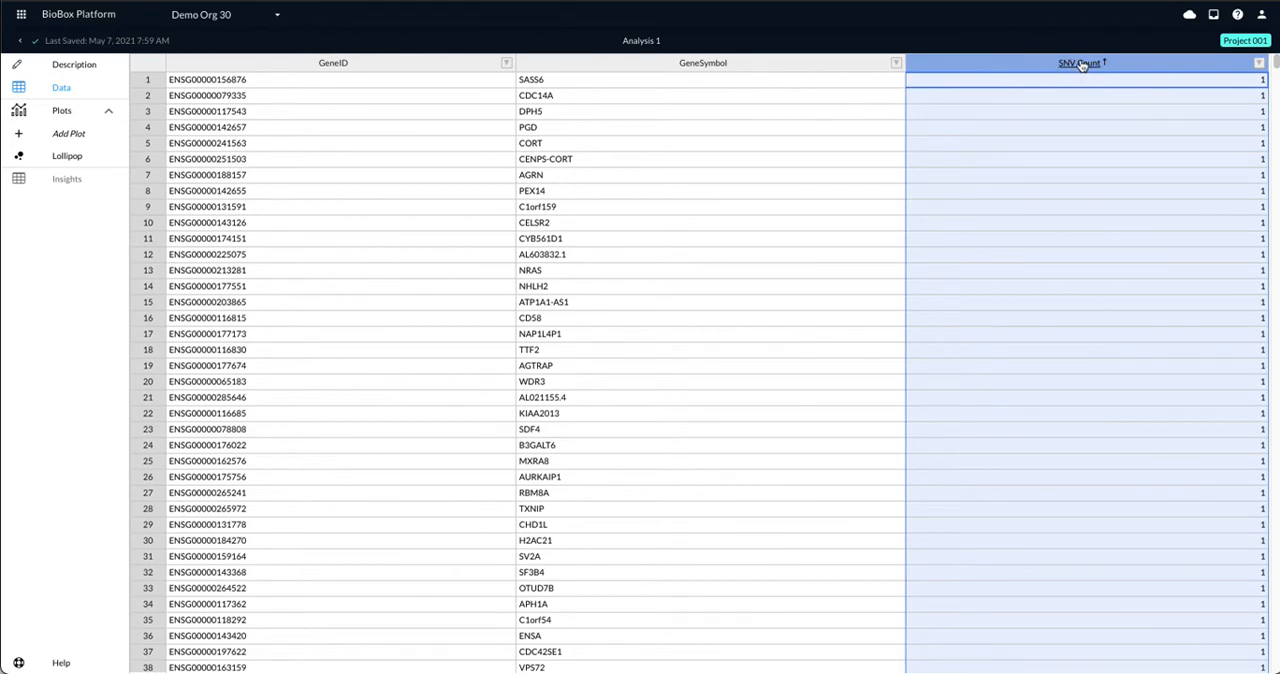
left_click(1081, 63)
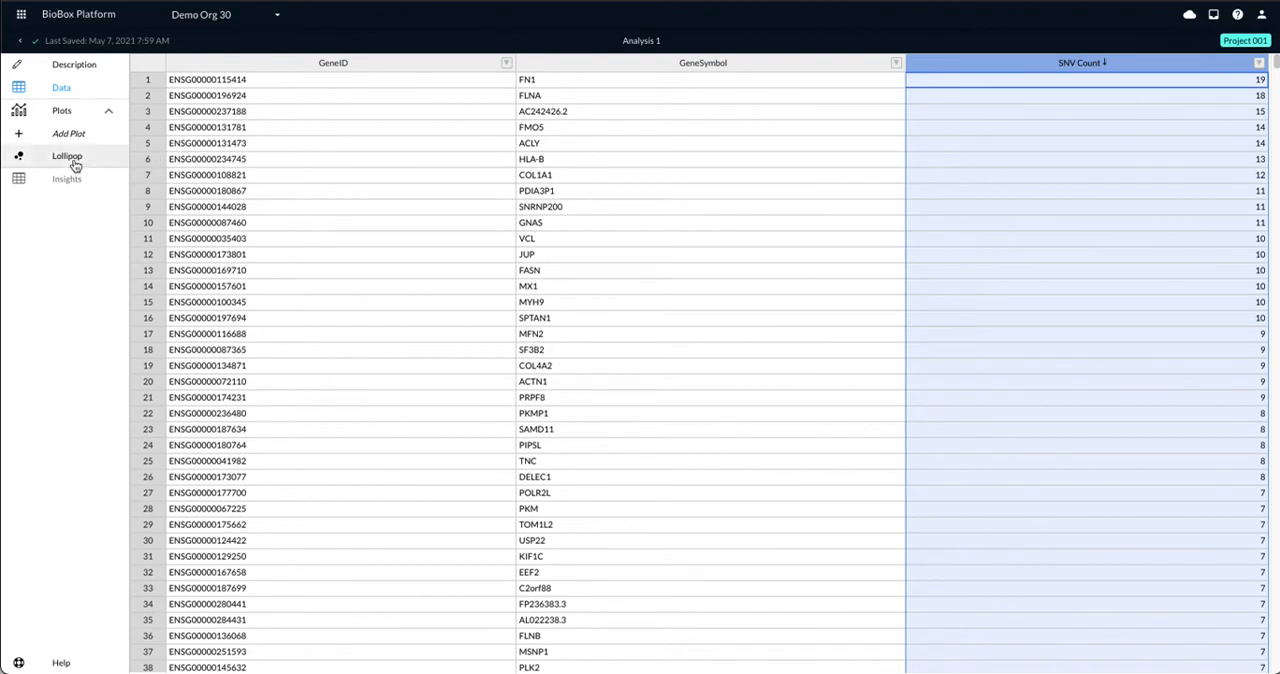
left_click(67, 156)
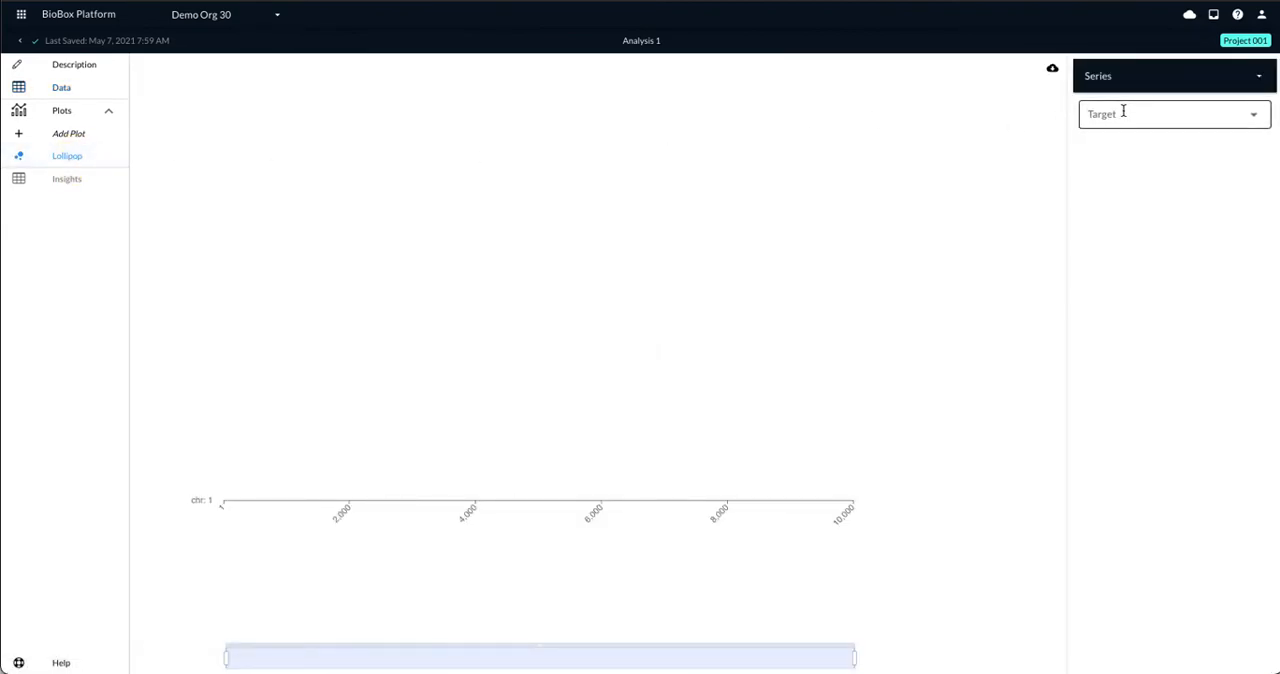
Set the lollipop plot Target to FN1.
left_click(1170, 113)
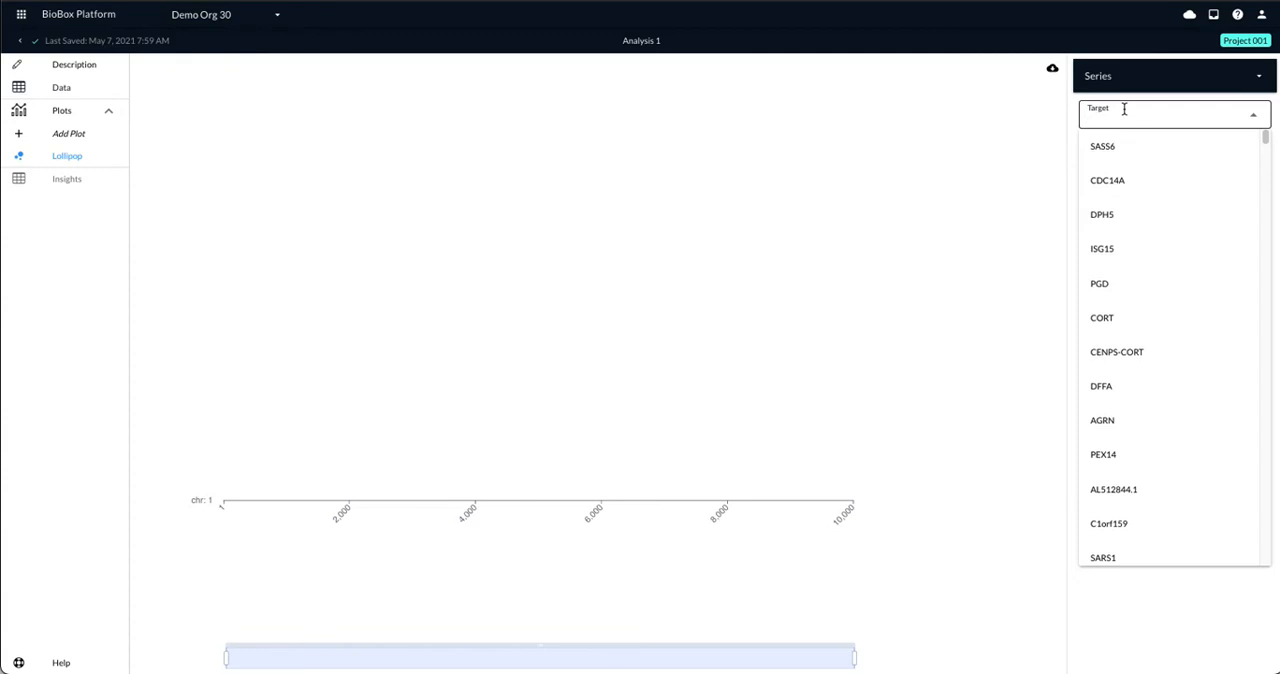
type("FN1")
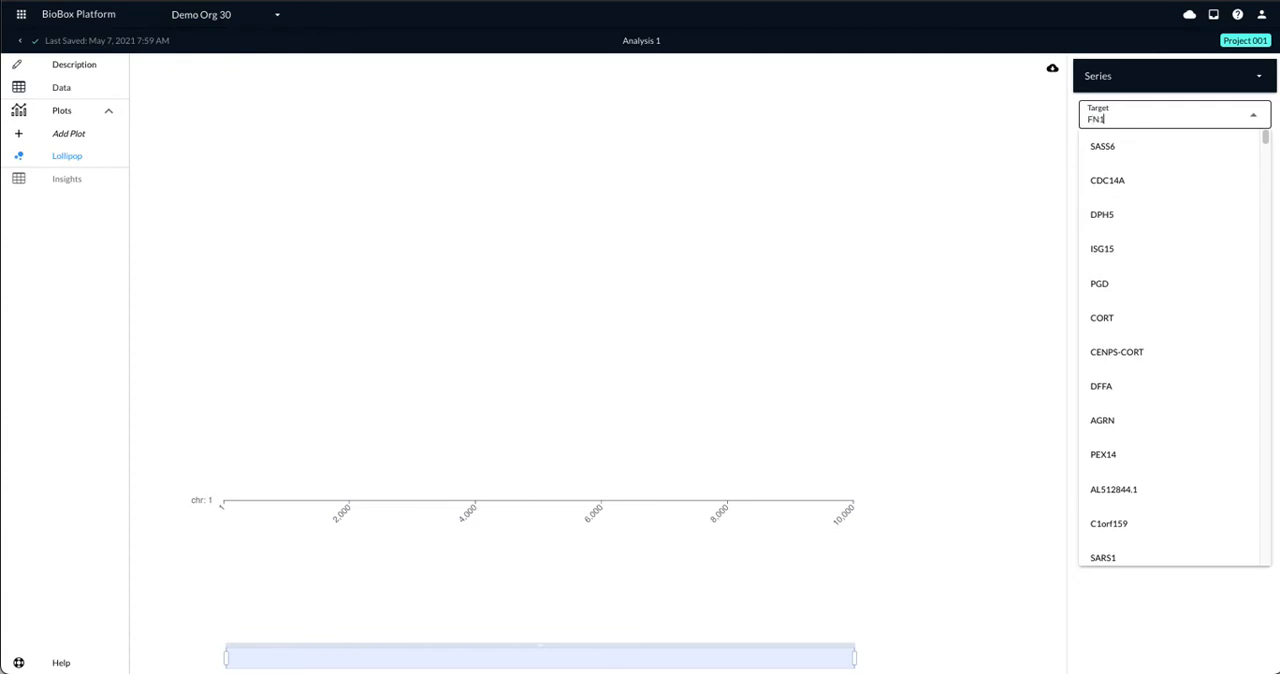
type("FN1")
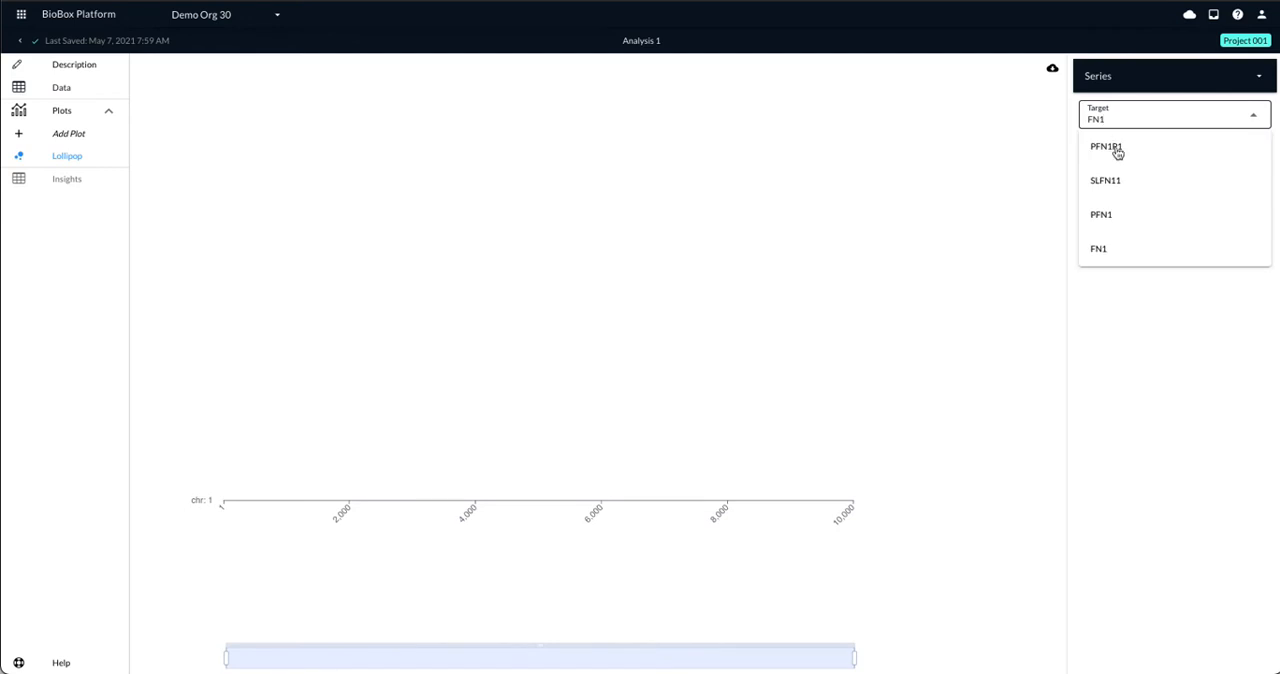
mouse_move(1130, 249)
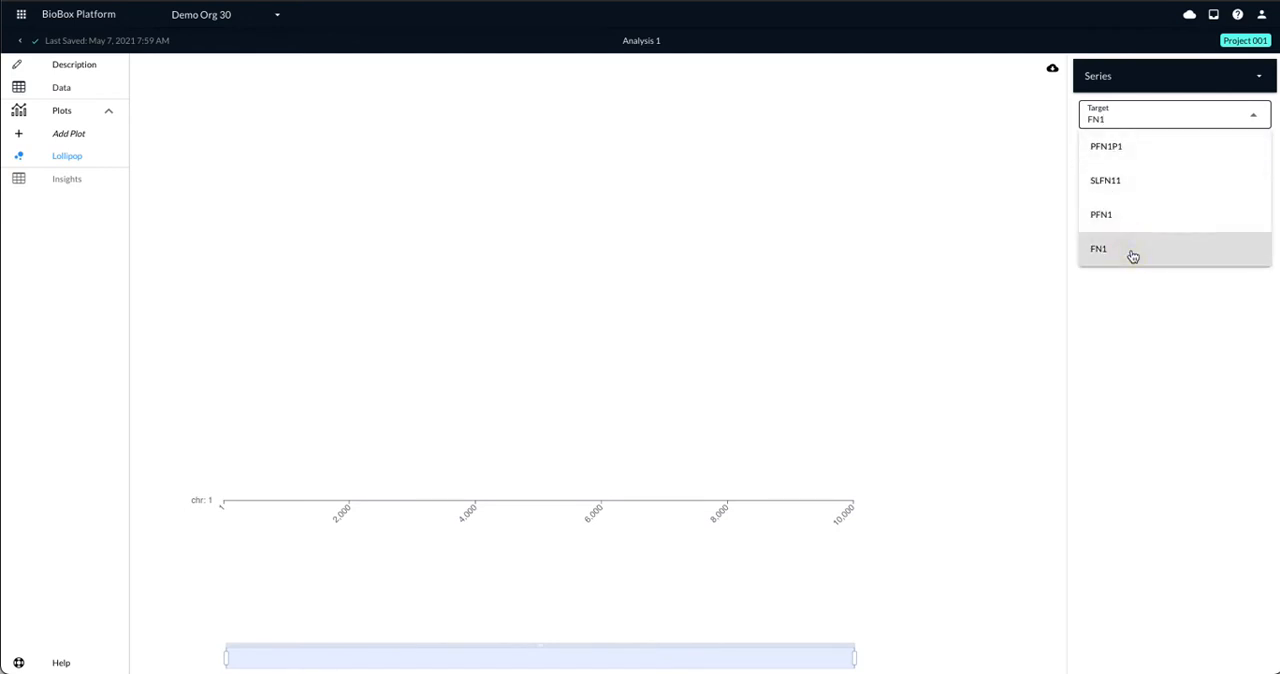
left_click(1098, 248)
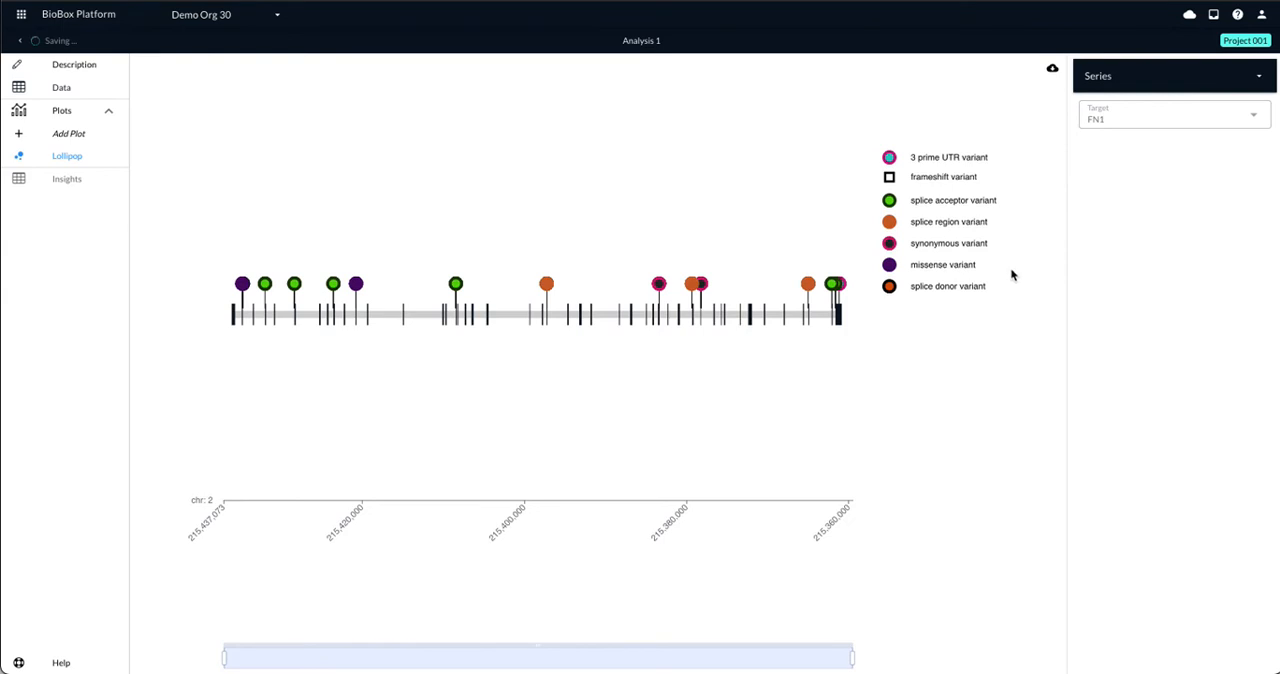
mouse_move(885, 378)
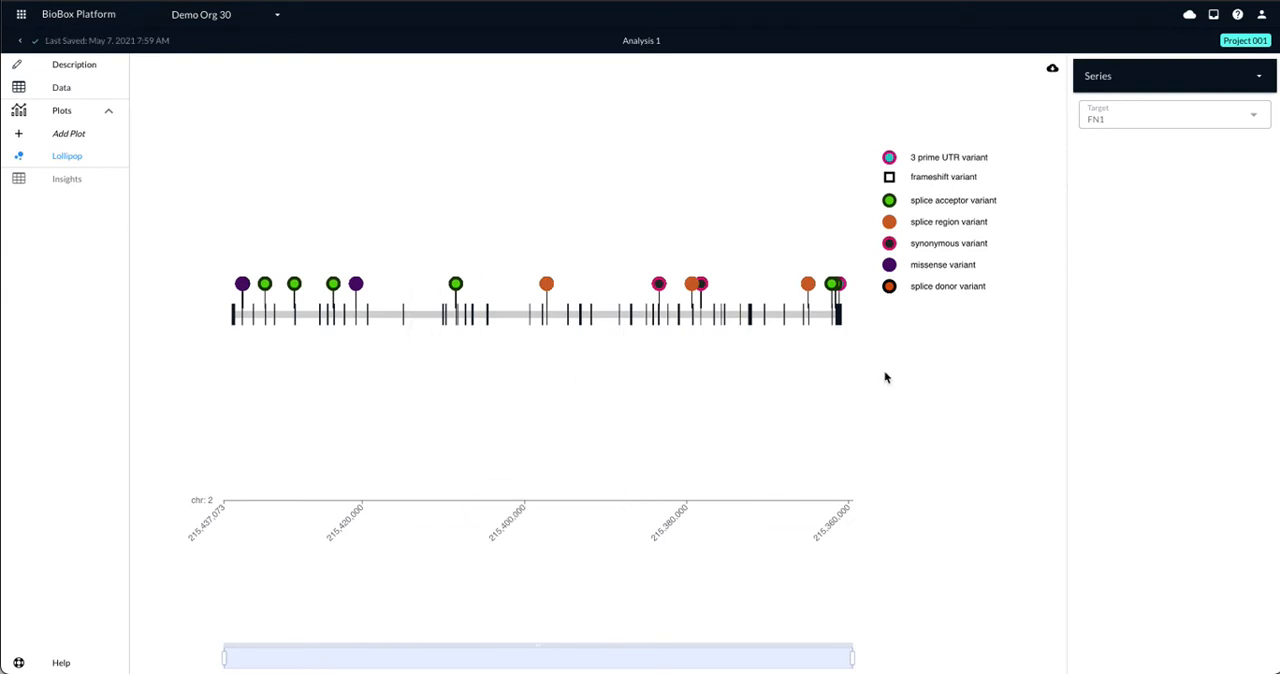
mouse_move(1064, 170)
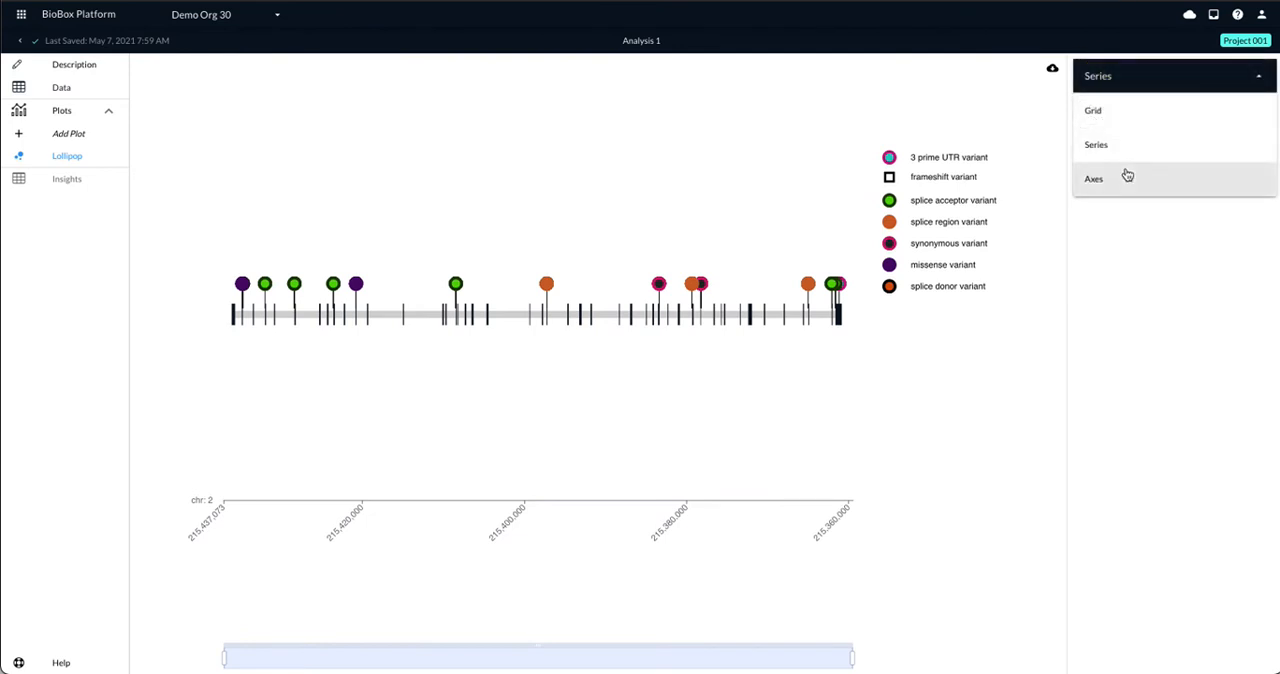
Open the Axes settings and list the Axis Track Mode options.
left_click(1093, 178)
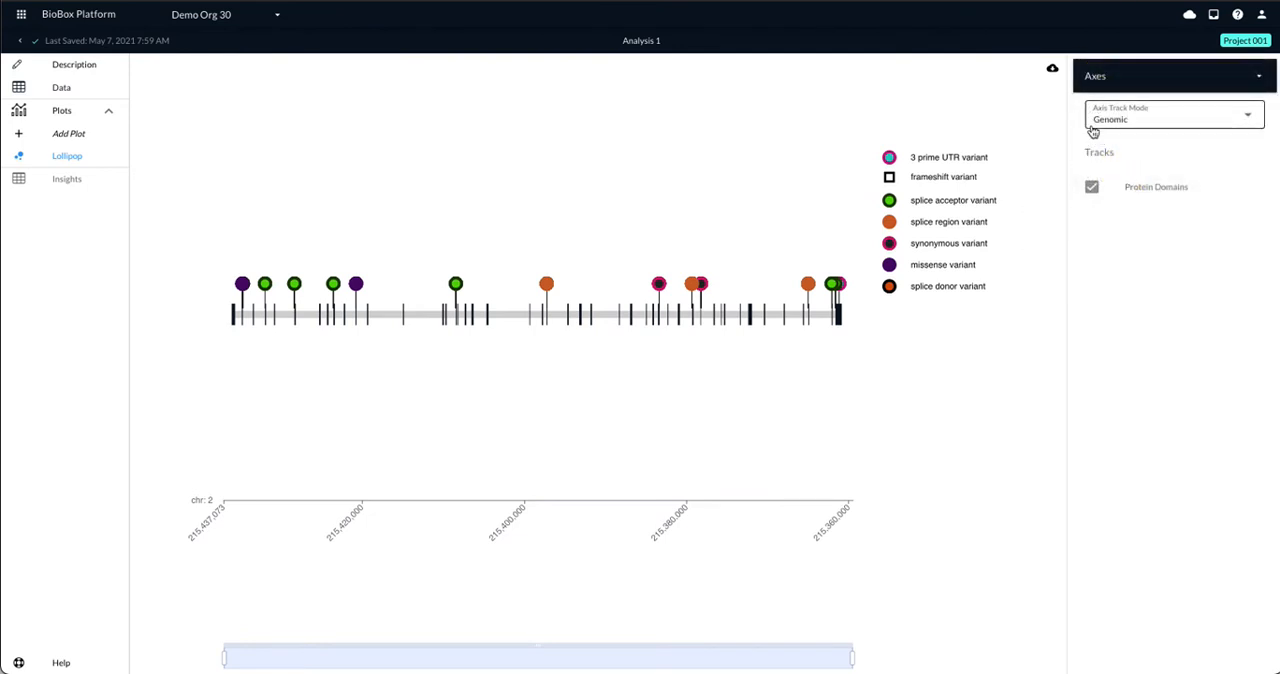
mouse_move(520, 357)
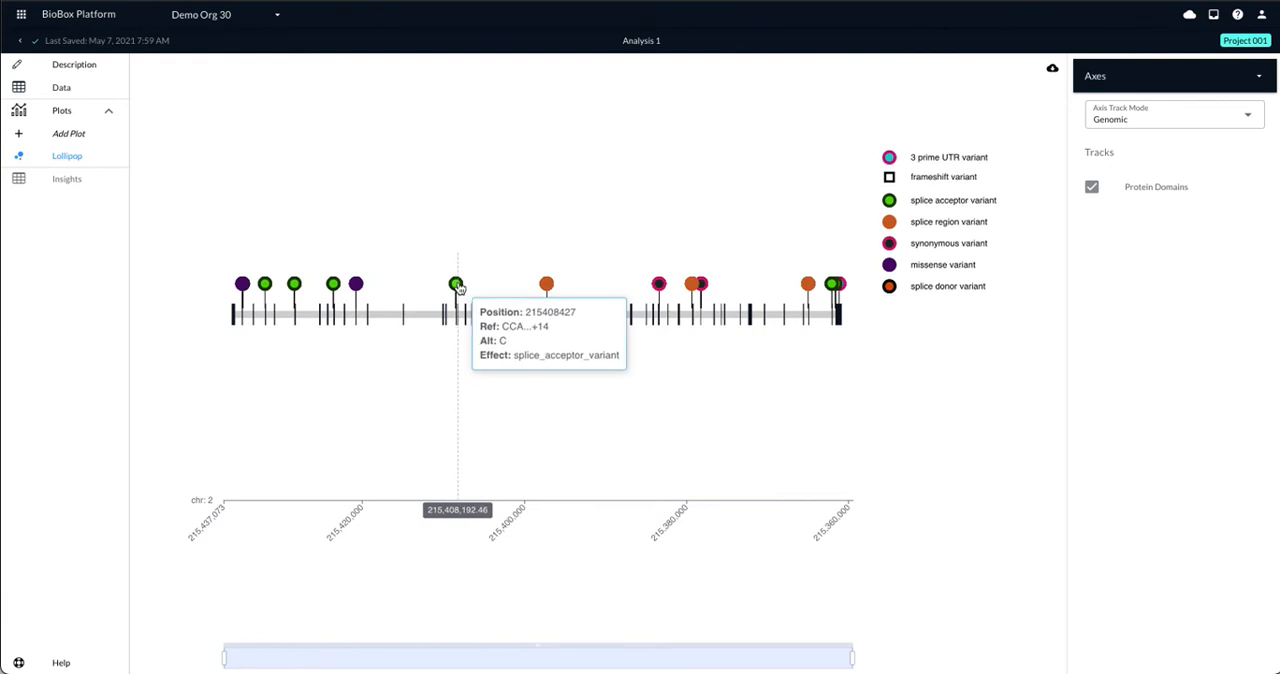
mouse_move(420, 318)
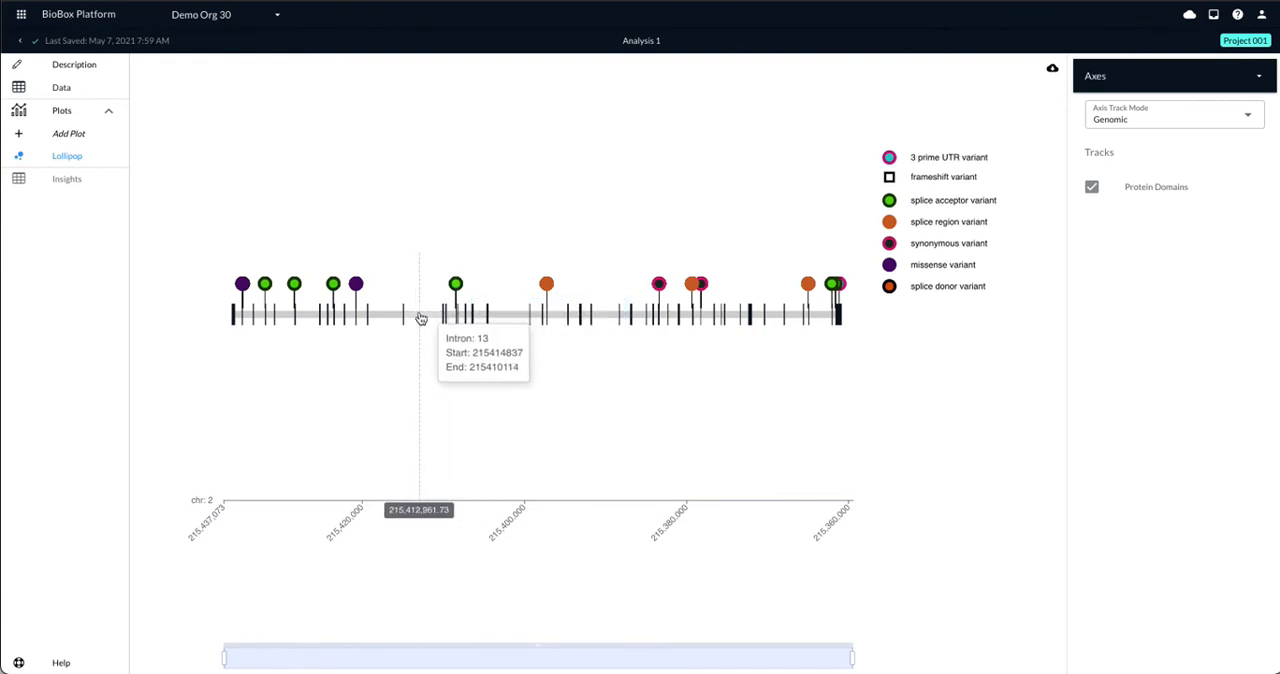
mouse_move(445, 318)
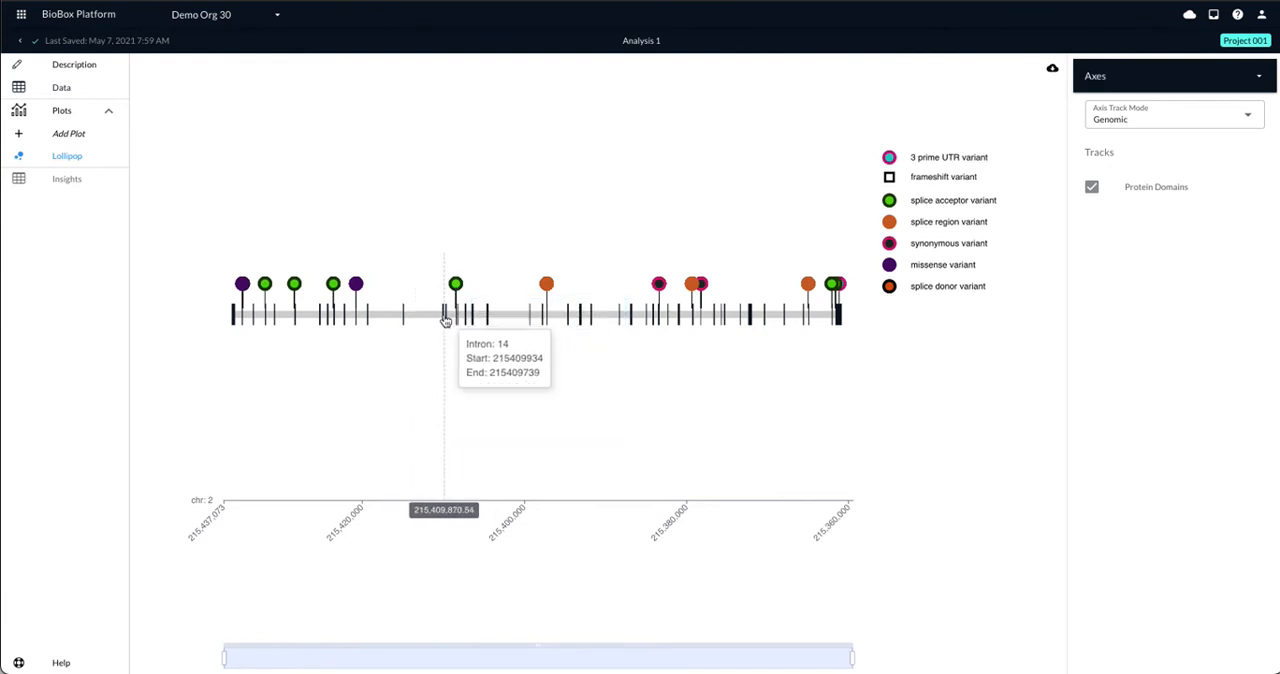
mouse_move(449, 318)
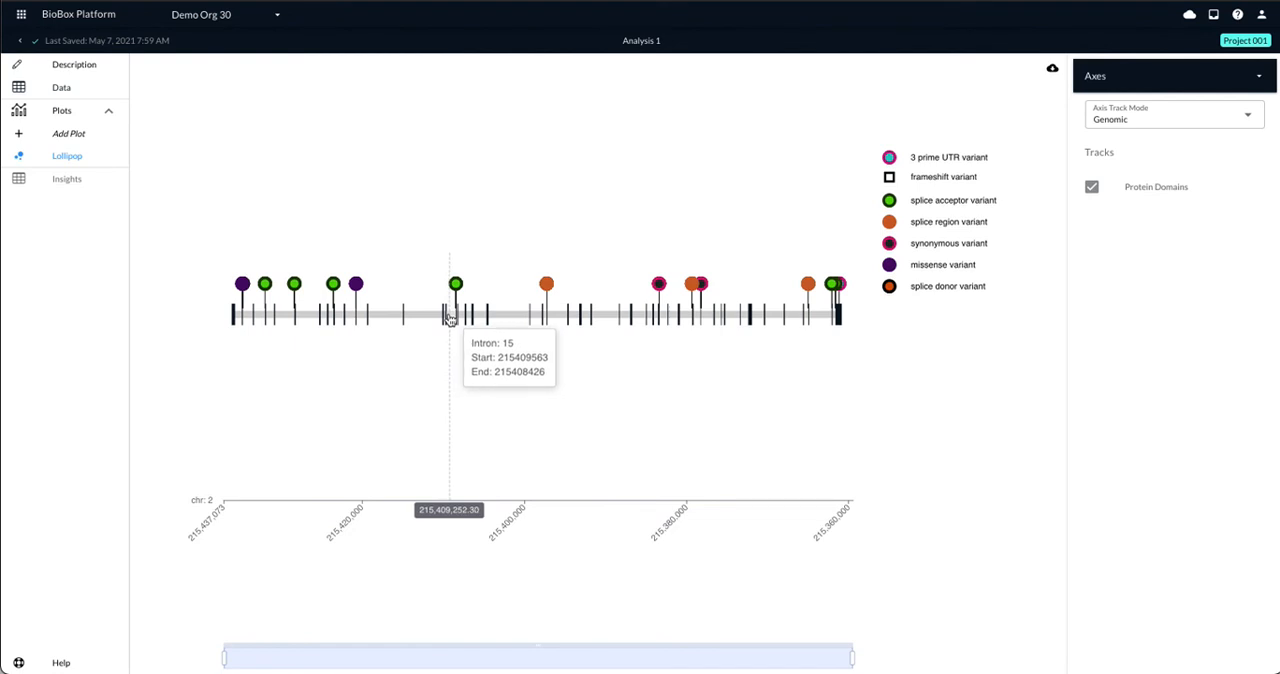
mouse_move(1025, 313)
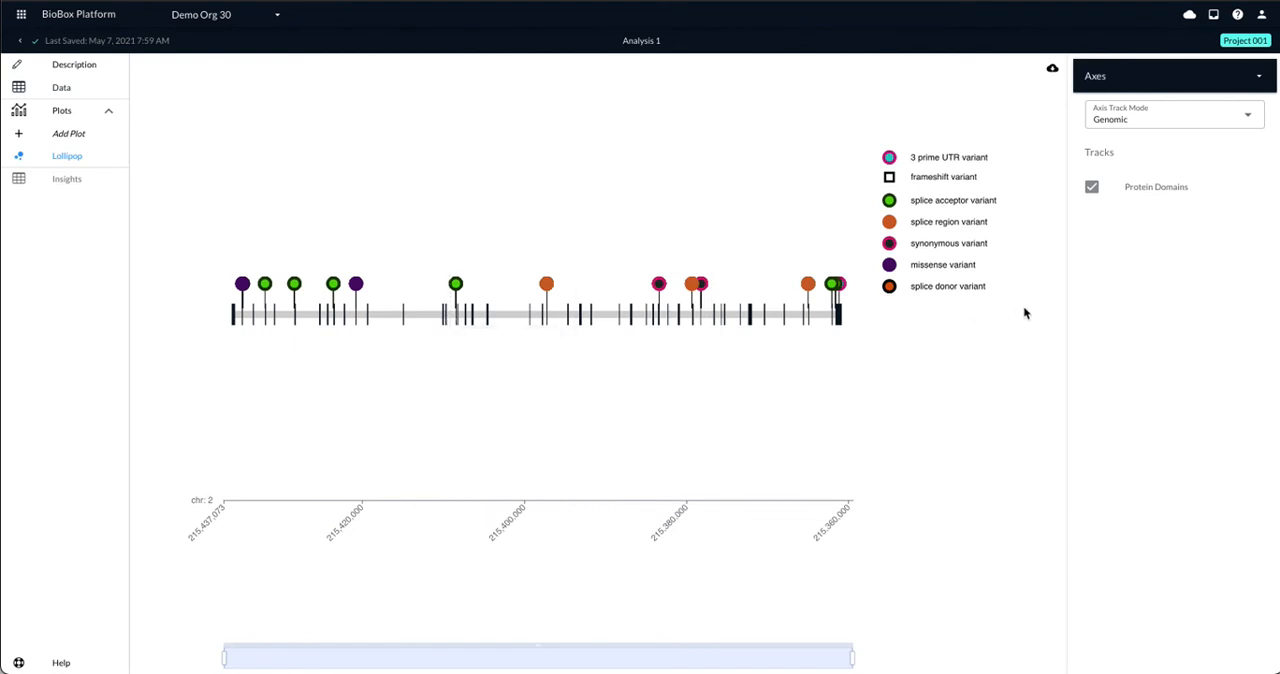
mouse_move(830, 284)
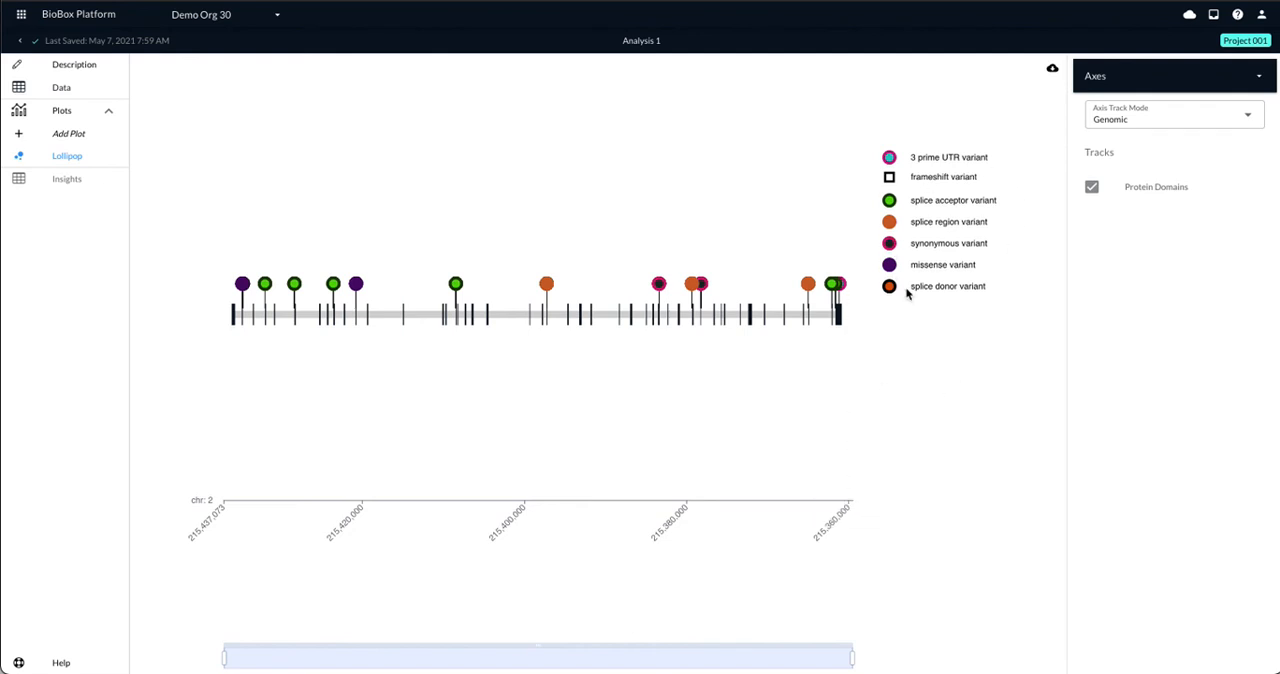
mouse_move(908, 293)
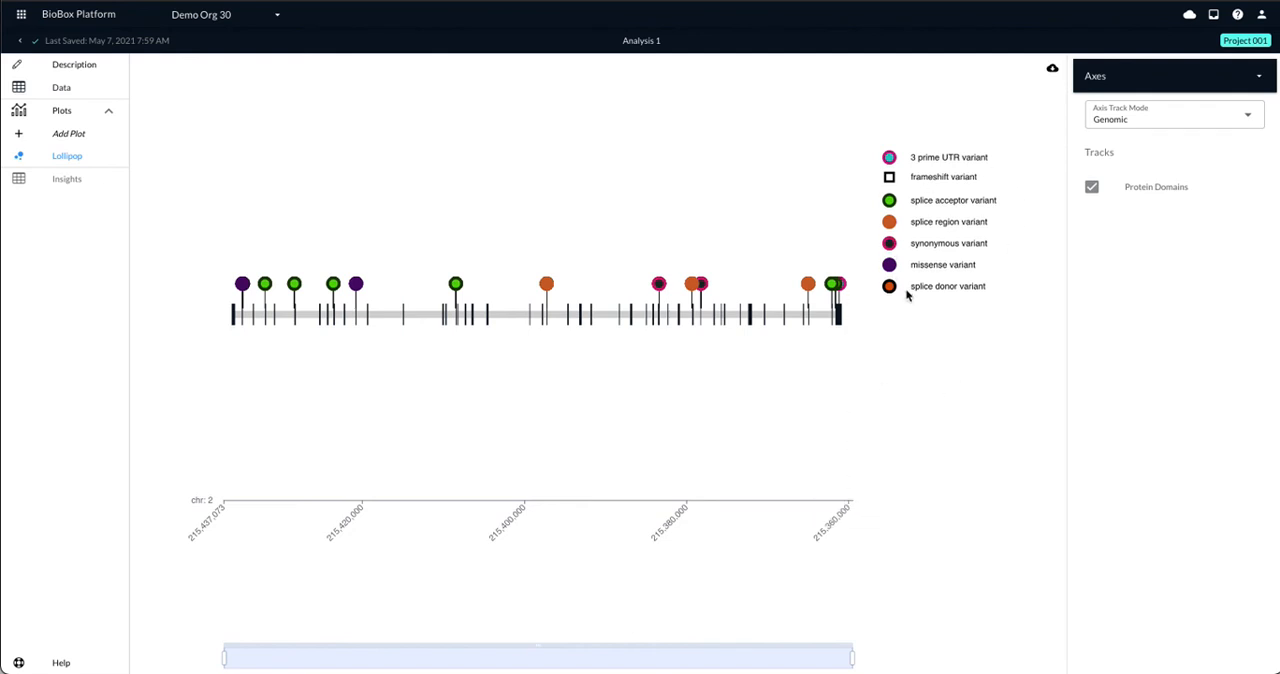
mouse_move(945, 262)
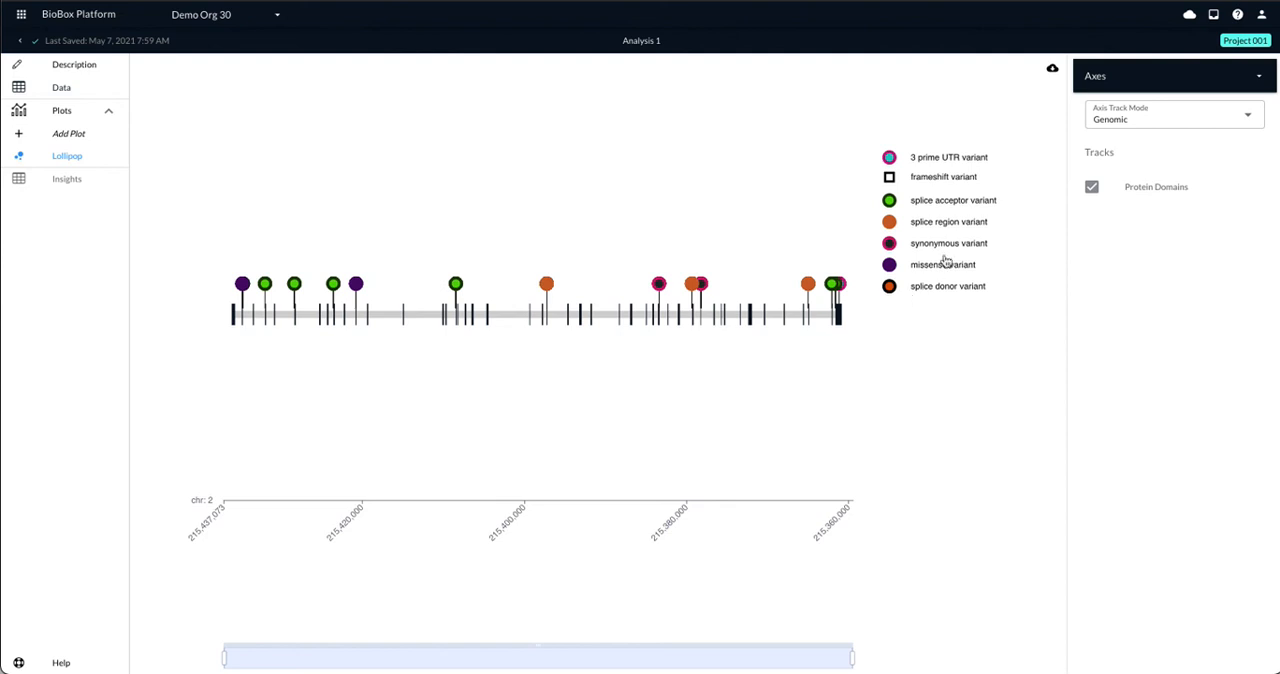
left_click(1174, 113)
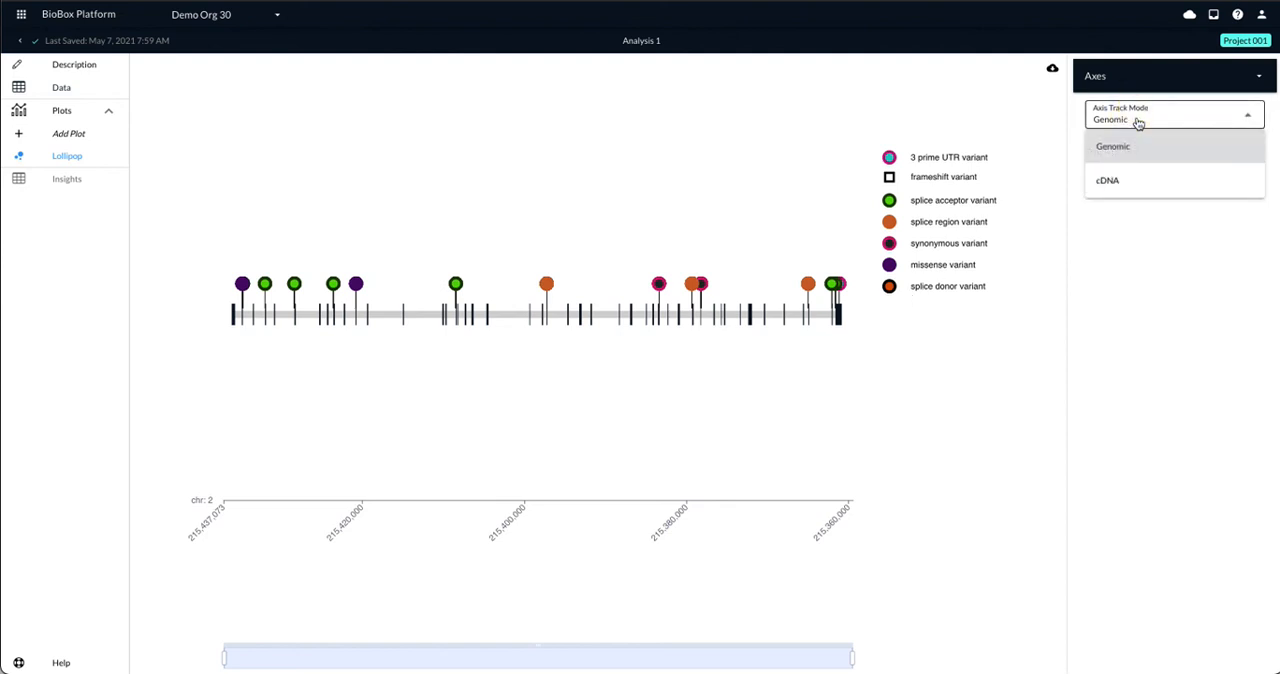
Switch Axis Track Mode to cDNA and enable the Protein Domains track.
left_click(1107, 180)
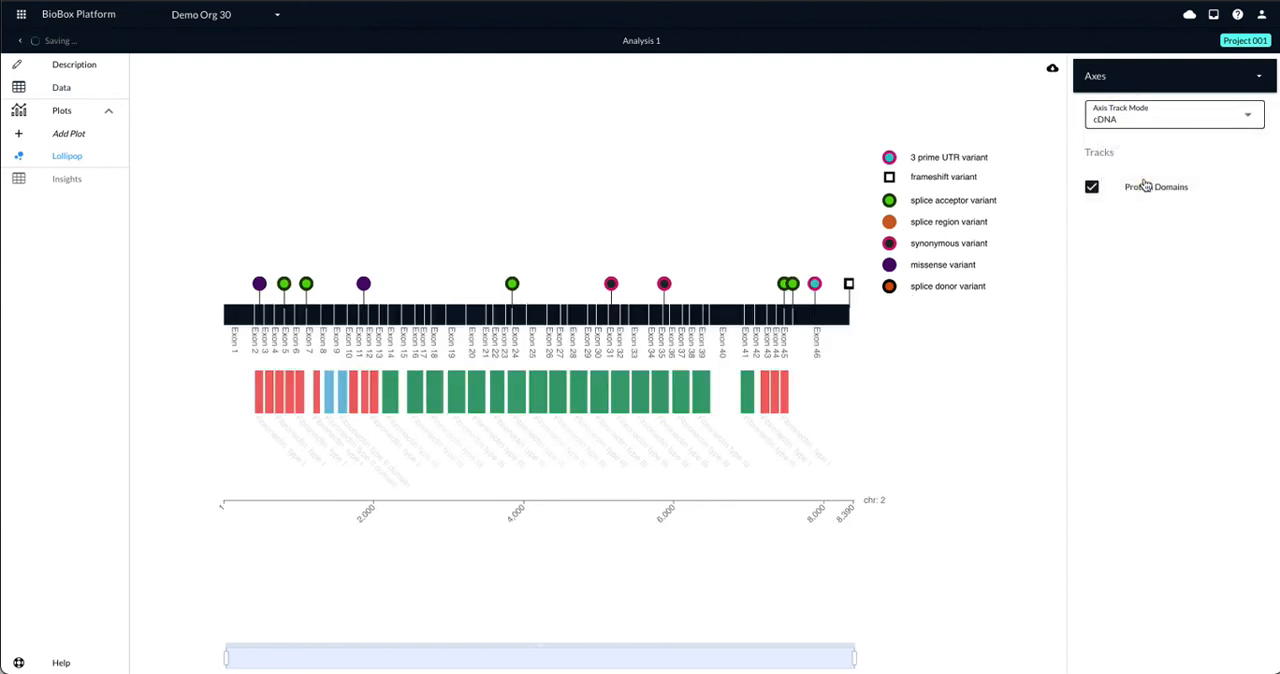
left_click(1091, 186)
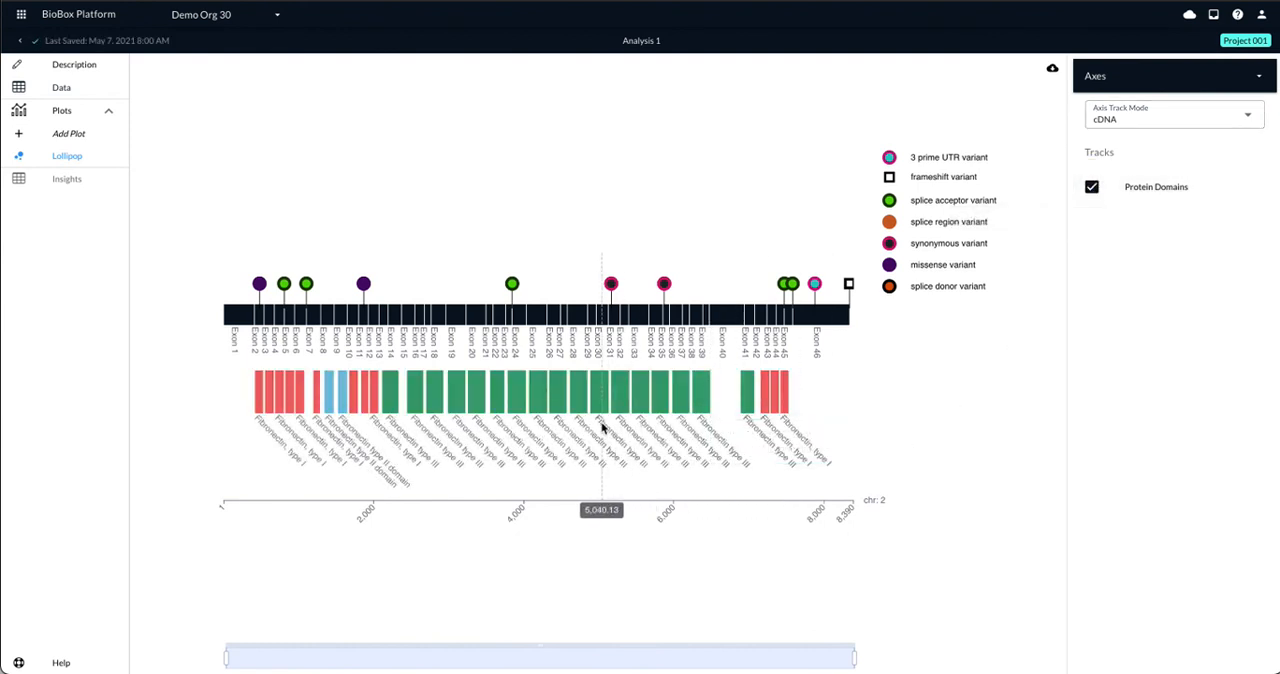
mouse_move(564, 458)
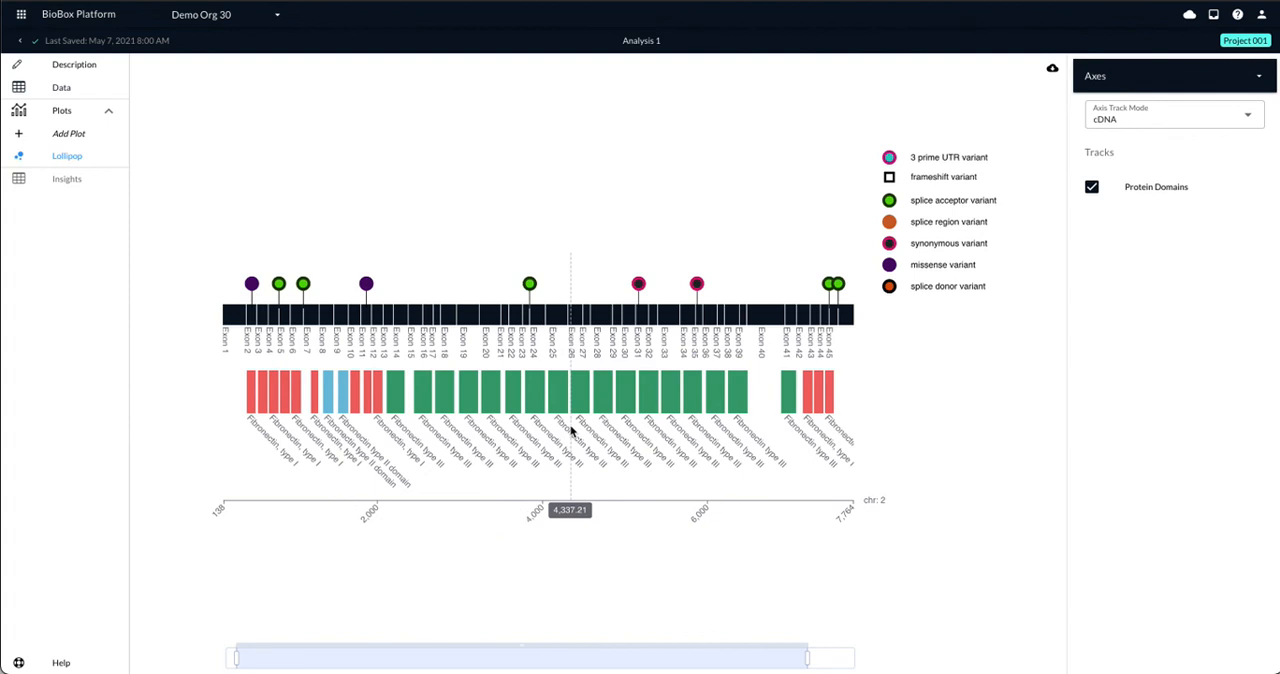
mouse_move(1051, 69)
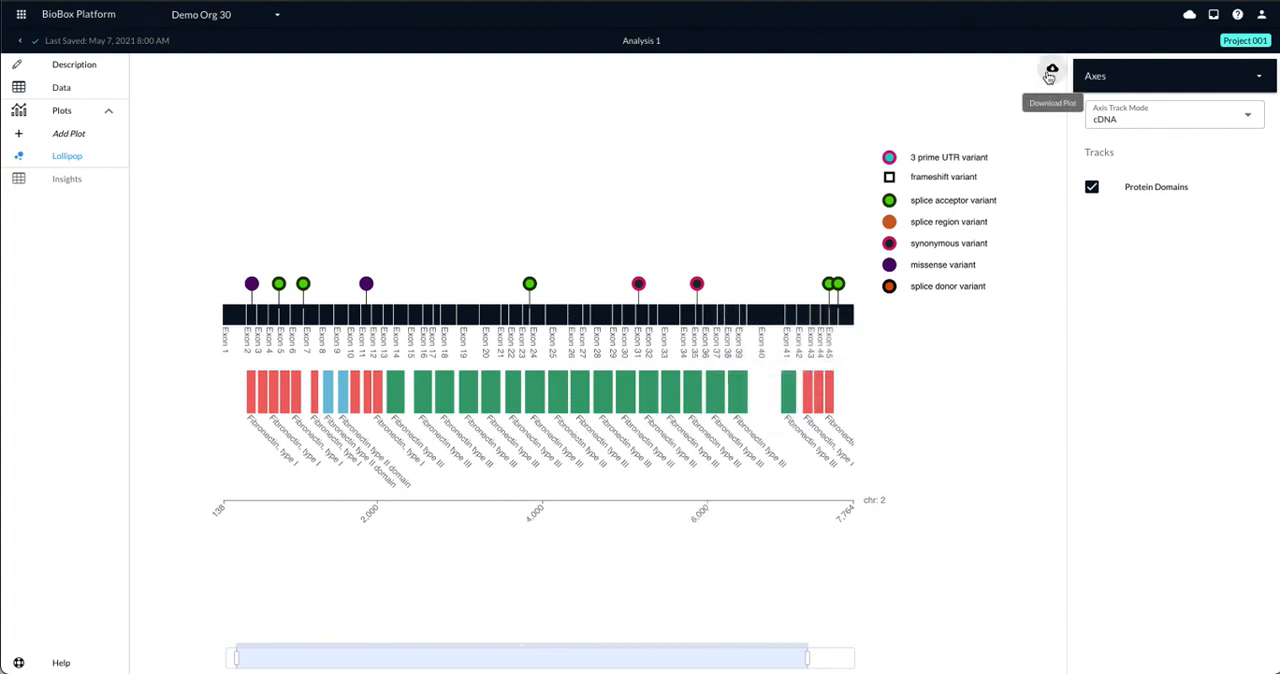